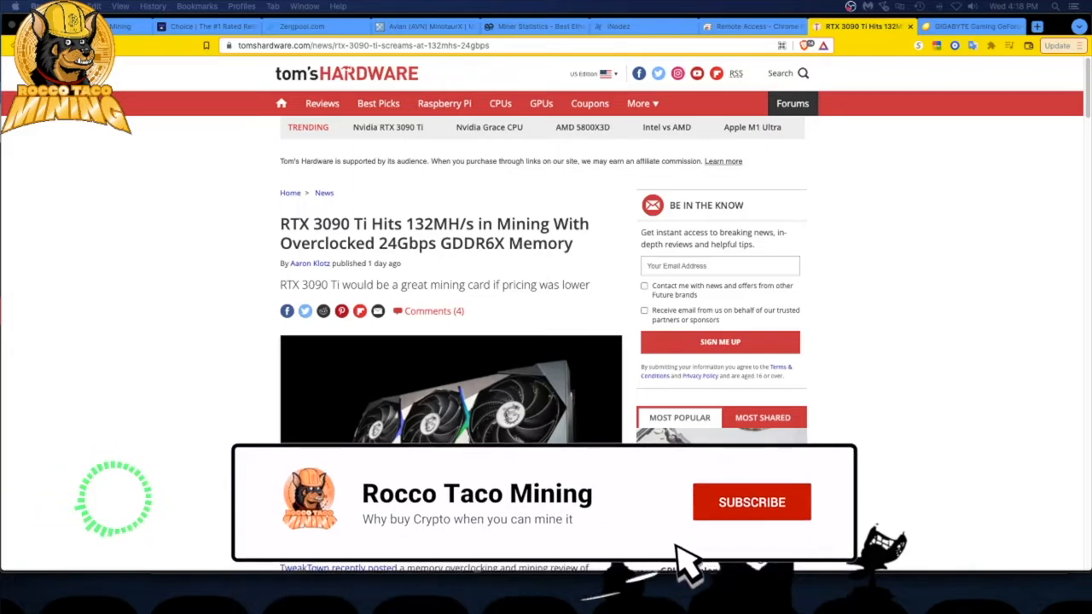
# Reopen the Newegg GIGABYTE RTX 3090 Ti 24GB listing at $1,999.99.
pyautogui.click(752, 502)
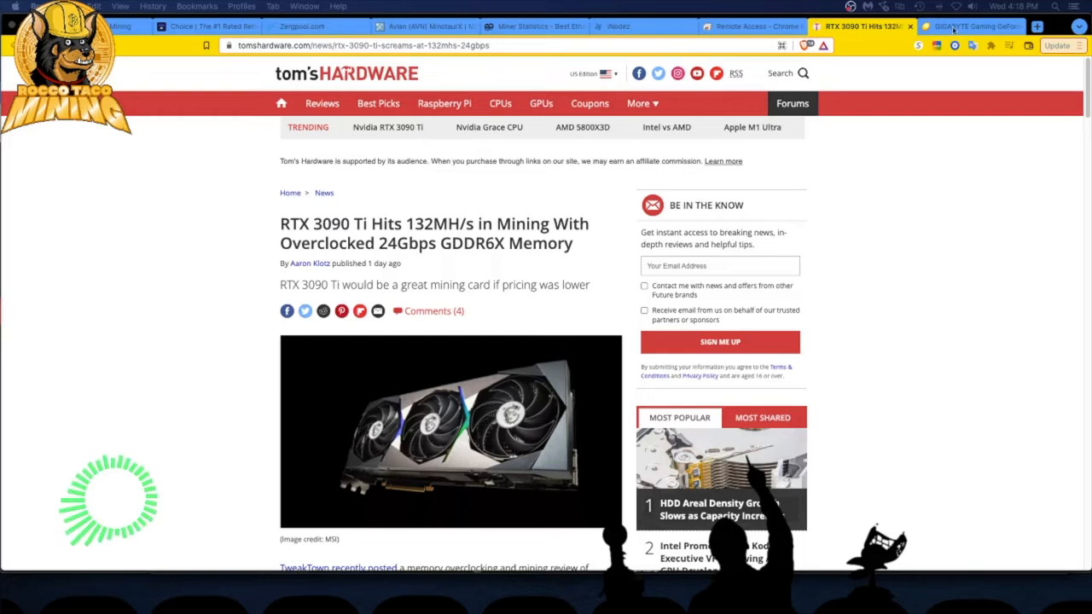
pyautogui.click(973, 27)
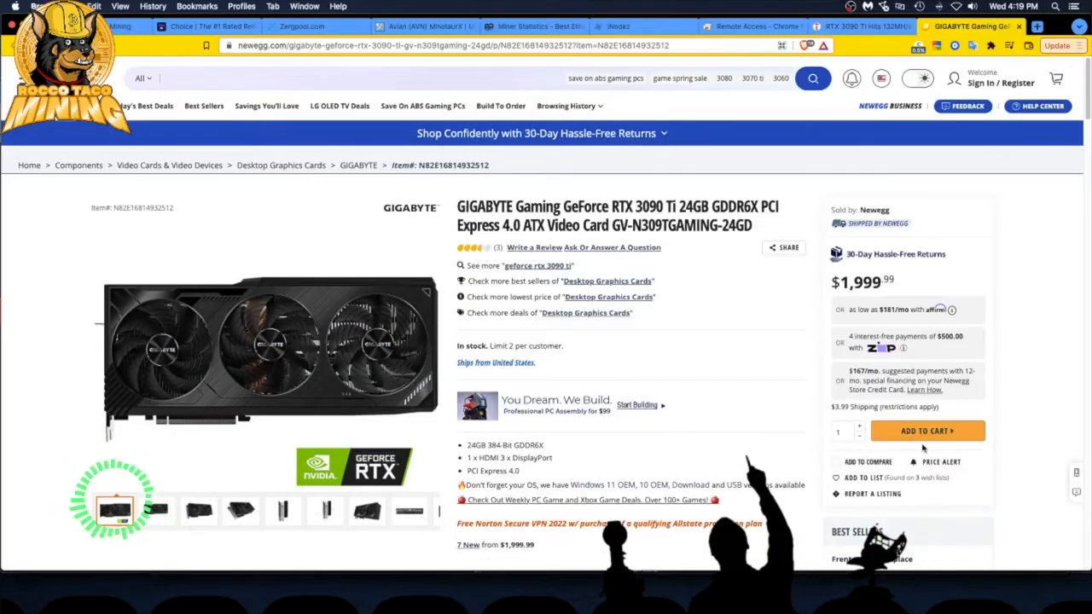
pyautogui.moveTo(884, 296)
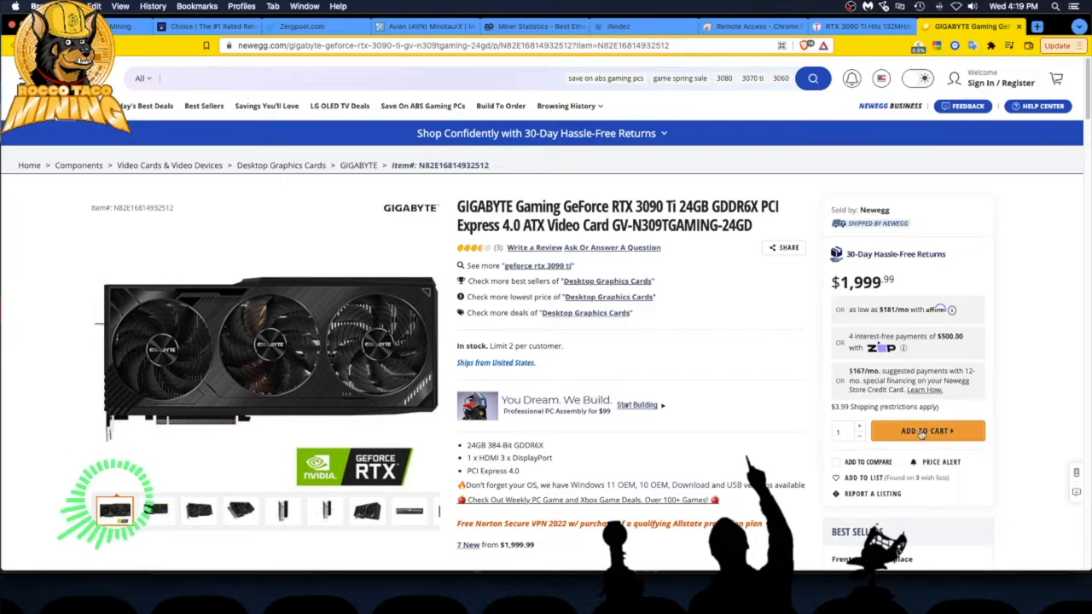
pyautogui.moveTo(927, 430)
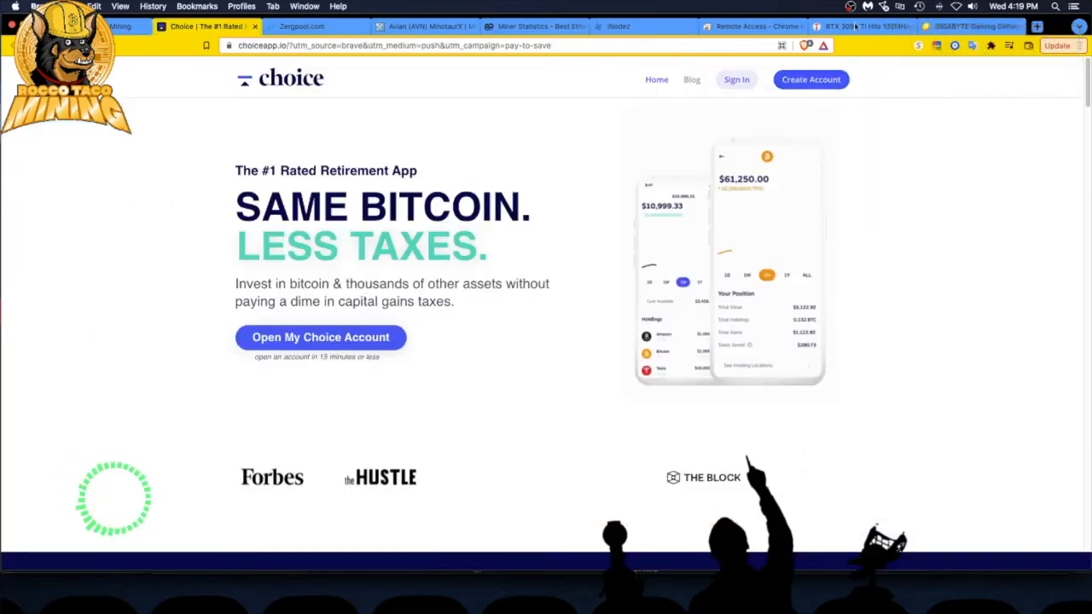
pyautogui.click(969, 26)
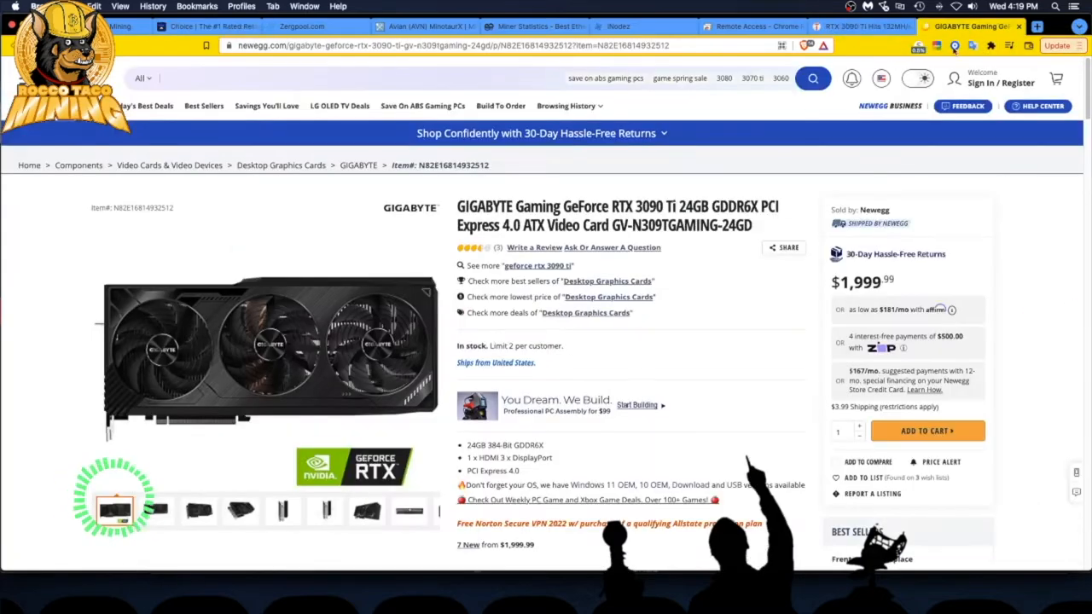
pyautogui.click(783, 248)
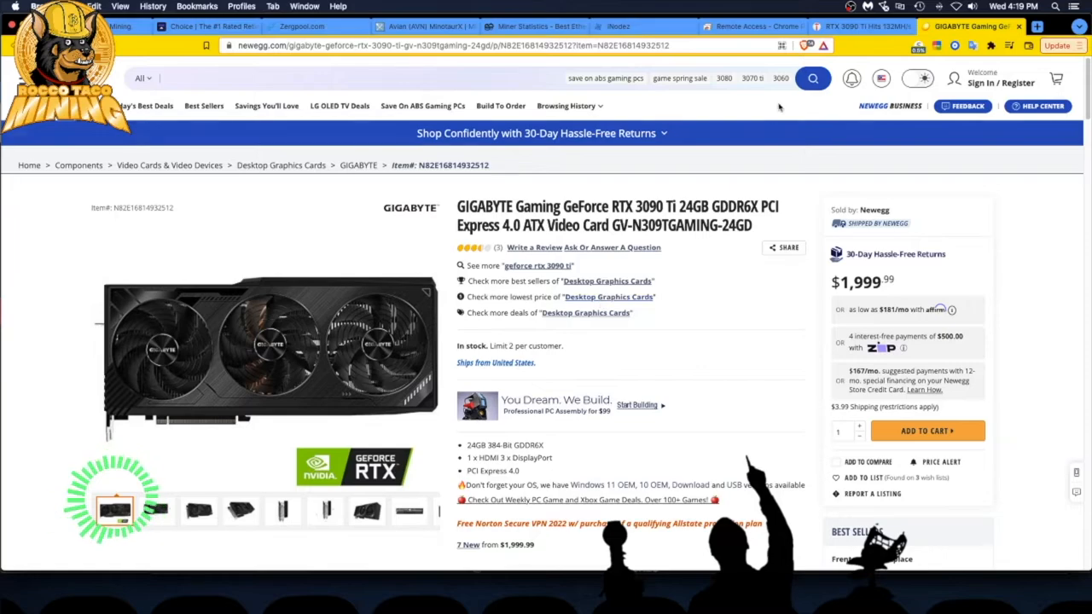
# Reopen the RTX 3090 Ti mining article and scroll to TweakTown's overclocking results.
pyautogui.click(862, 26)
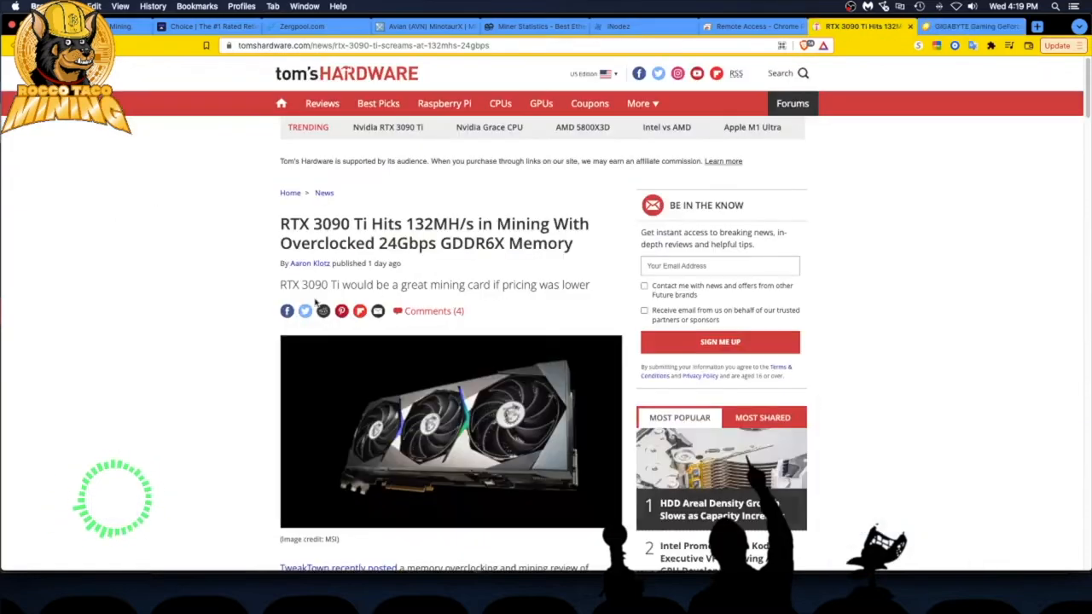
pyautogui.scroll(-3)
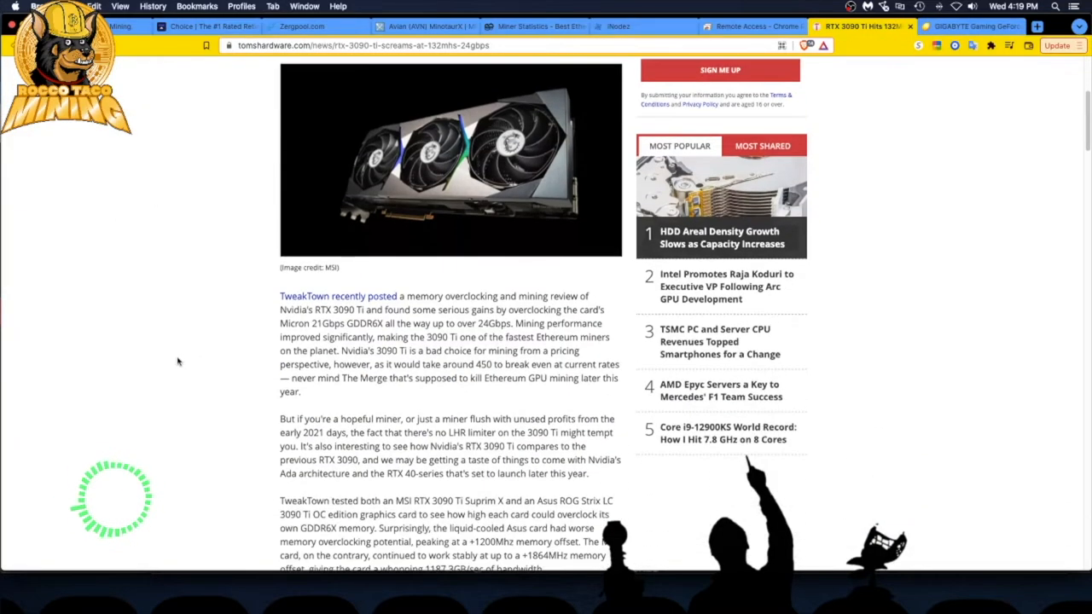
pyautogui.scroll(-3)
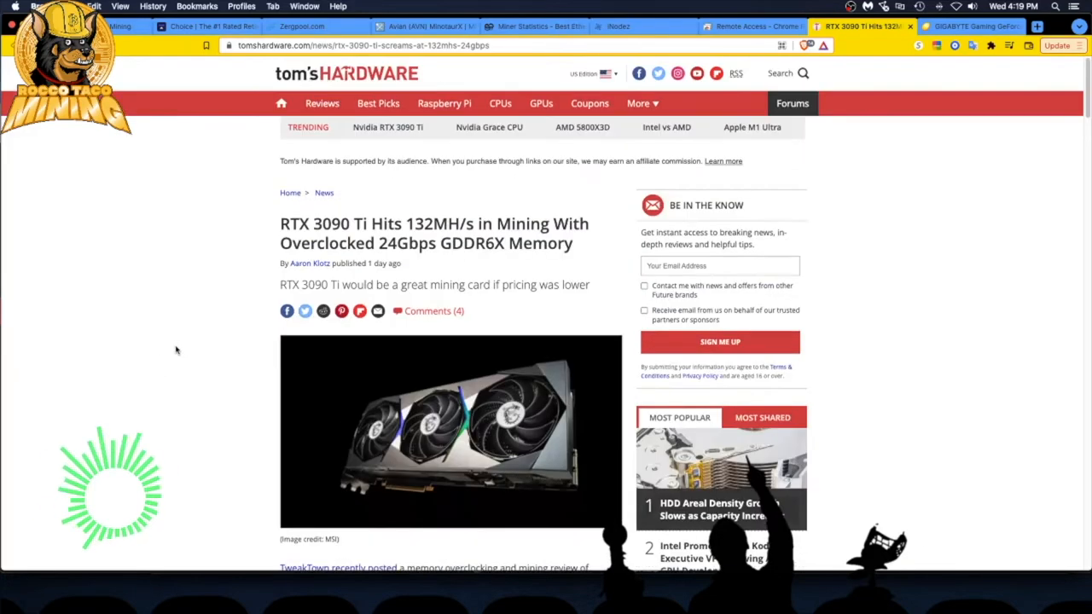
pyautogui.scroll(-3)
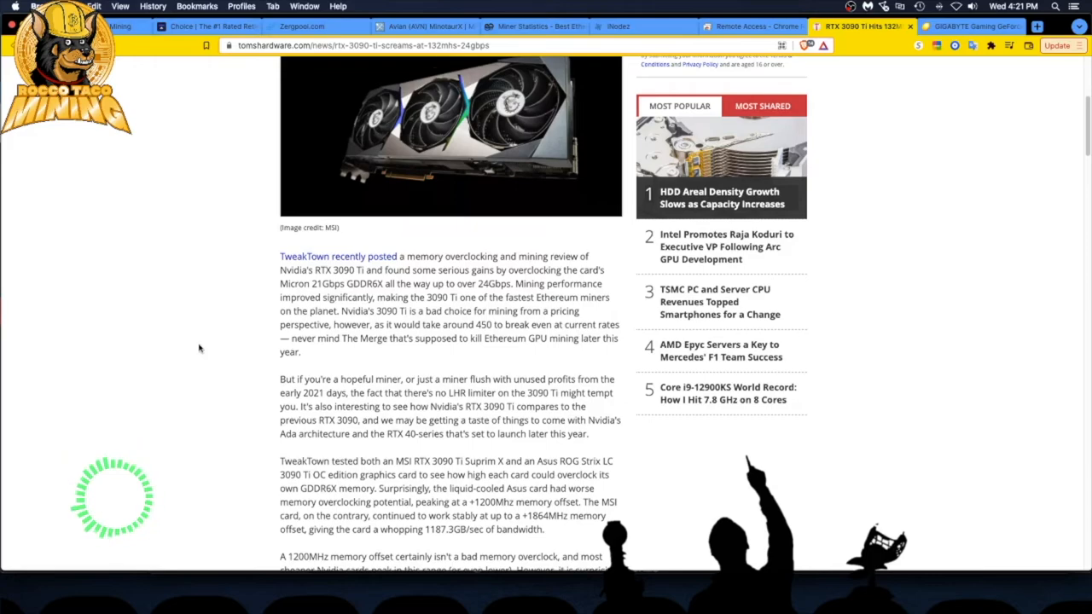
# Scroll through the article, highlighting the closing paragraphs on pricing and next-gen GPUs.
pyautogui.scroll(-3)
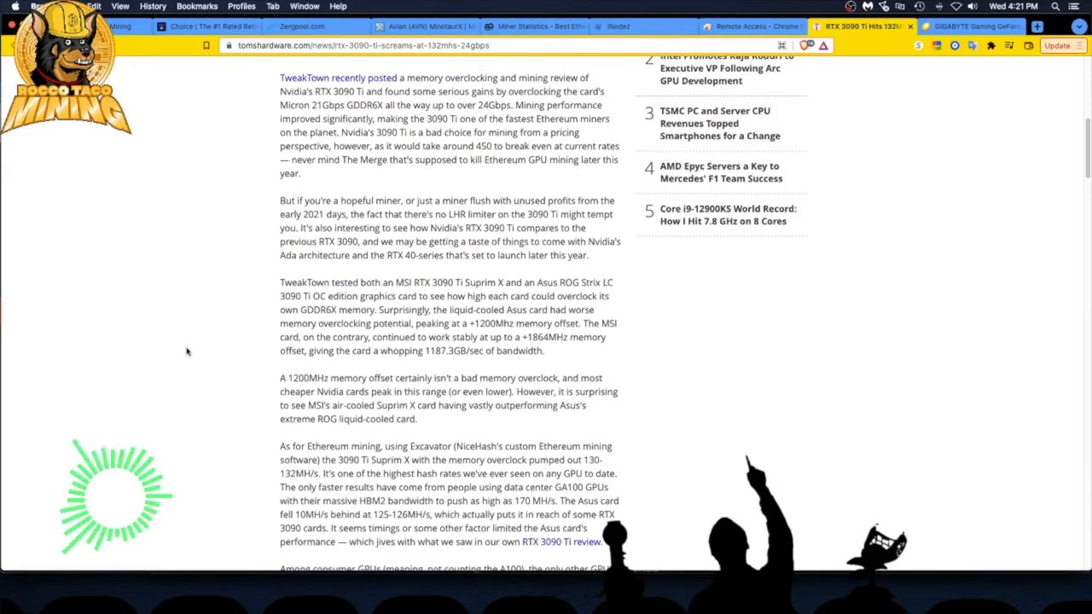
pyautogui.scroll(-3)
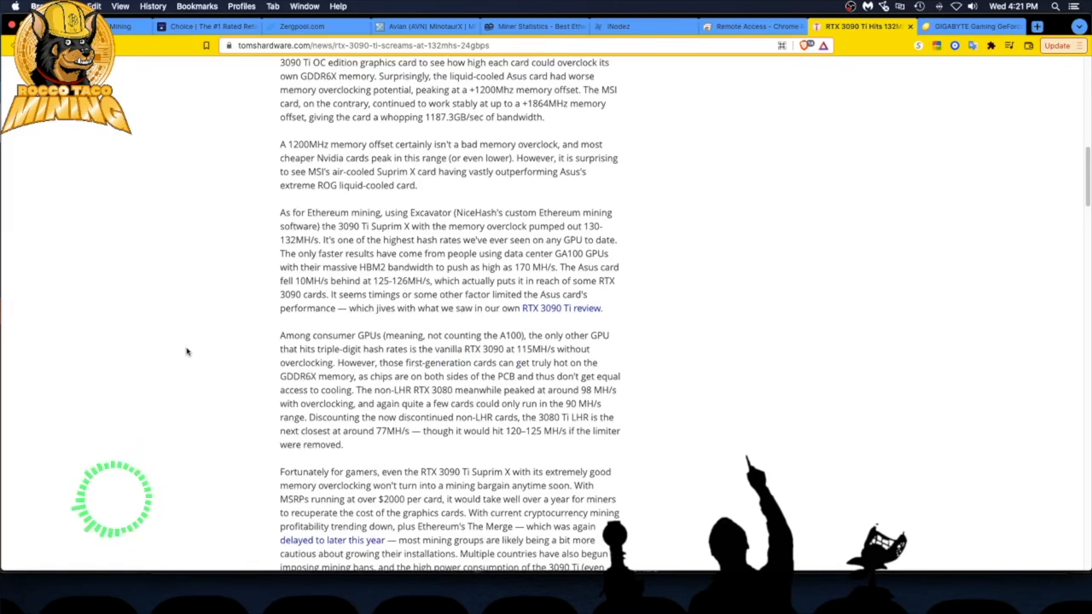
pyautogui.scroll(-3)
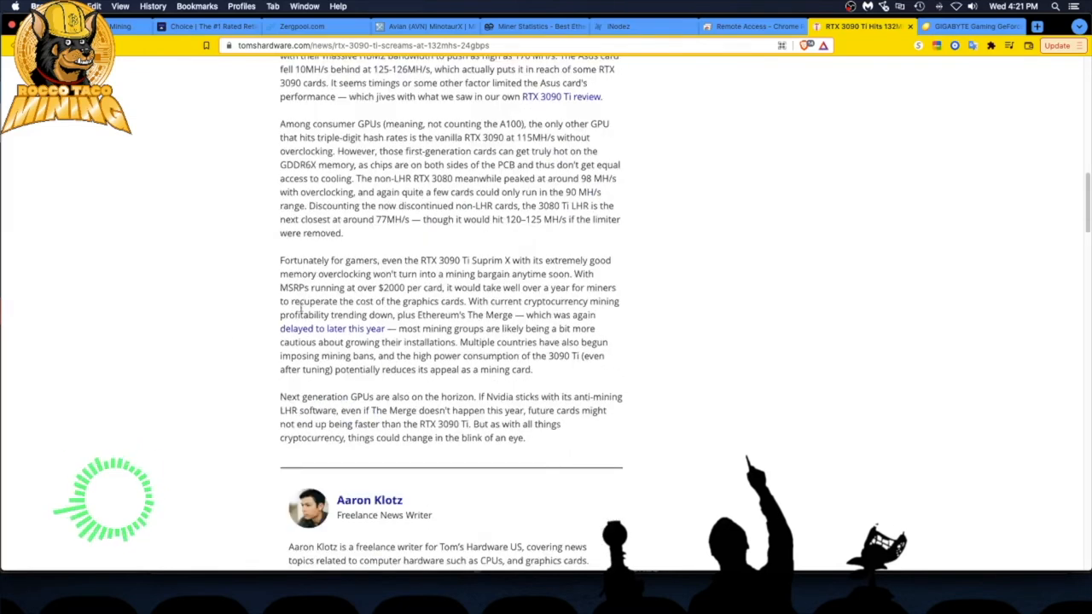
pyautogui.moveTo(279, 260); pyautogui.dragTo(534, 369)
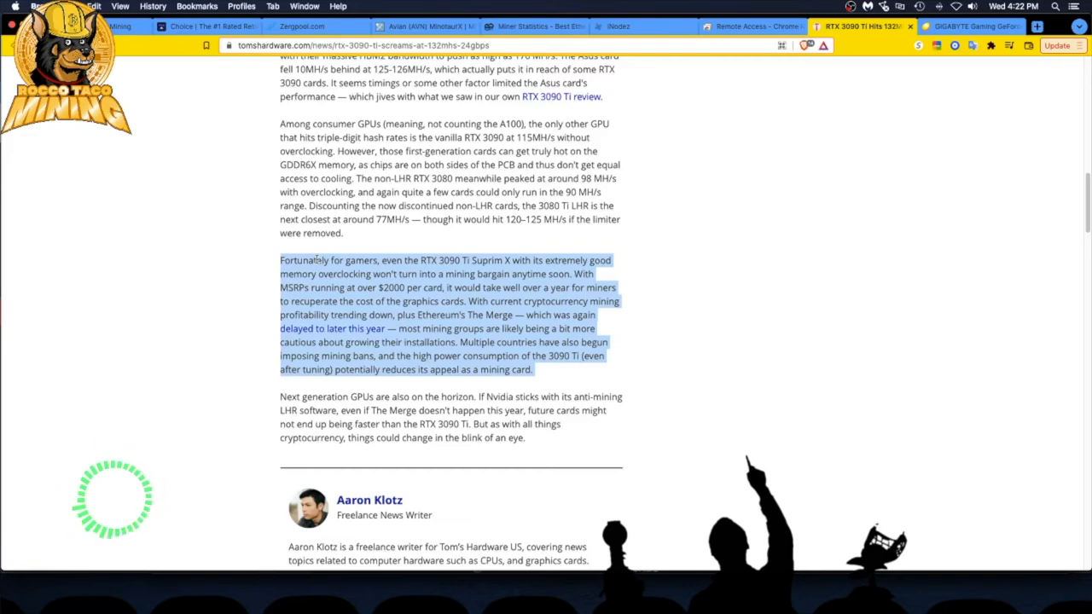
pyautogui.moveTo(234, 275)
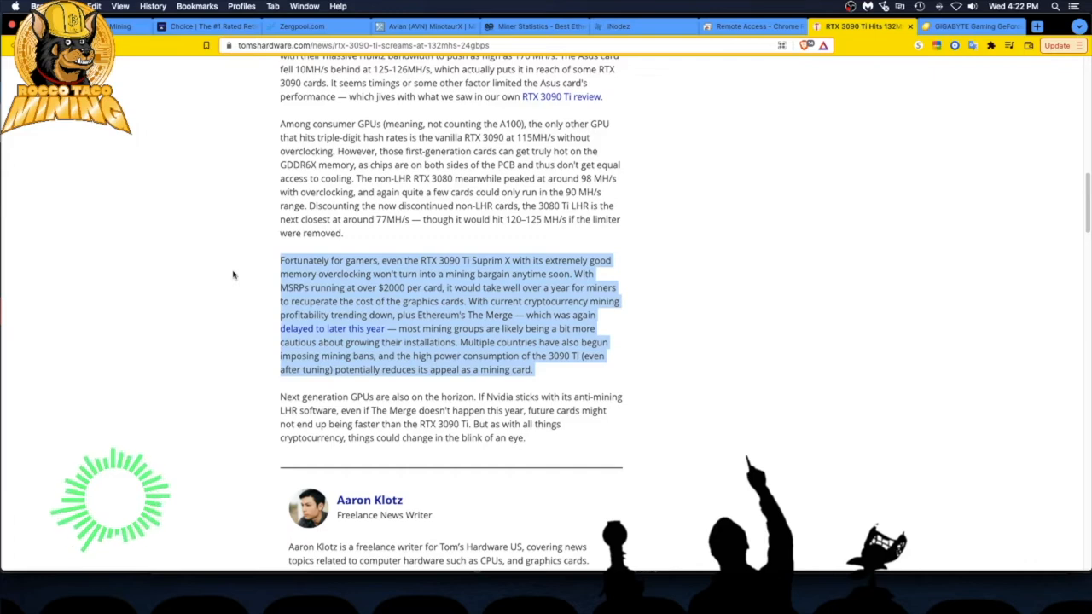
pyautogui.moveTo(255, 280)
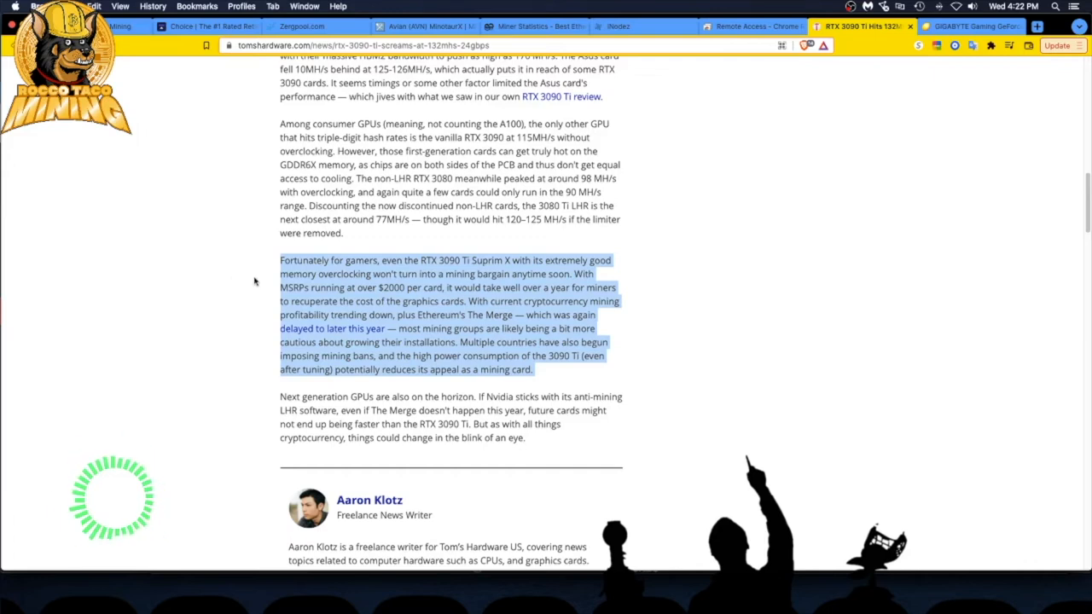
pyautogui.moveTo(186, 337)
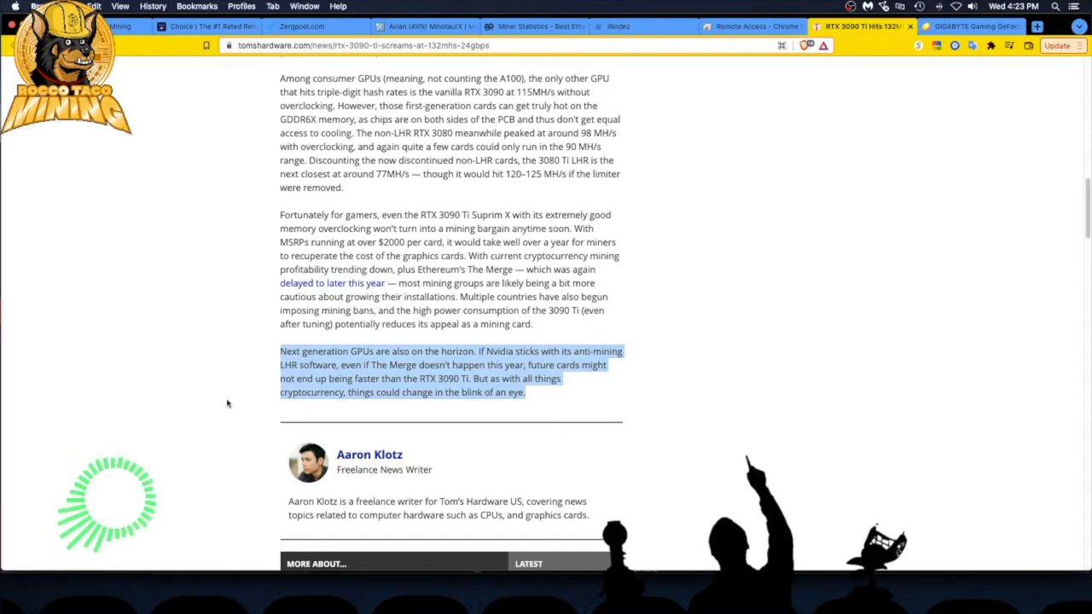
pyautogui.scroll(-3)
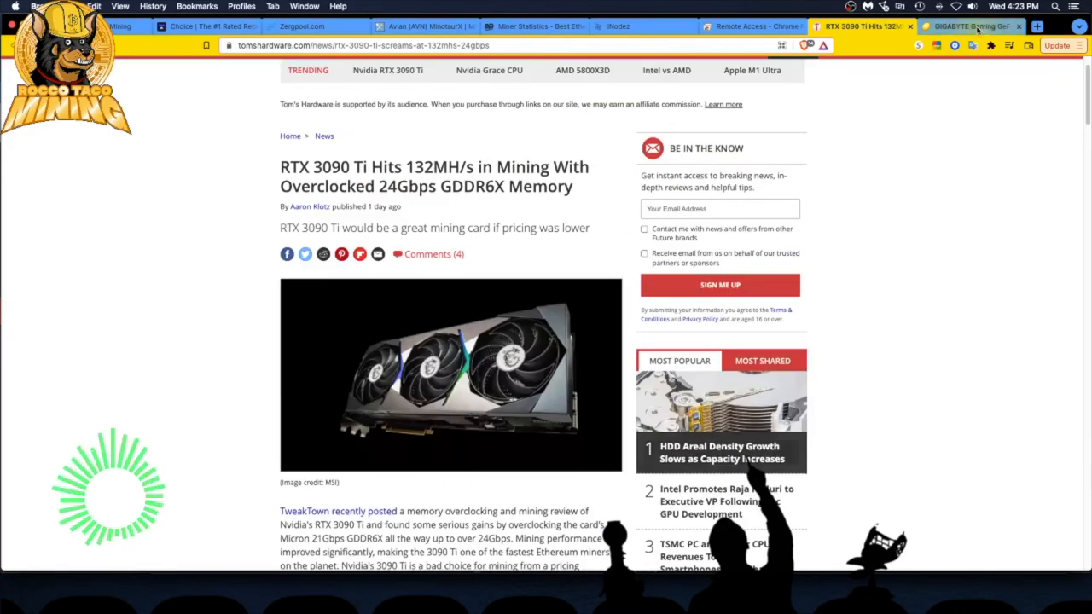
# Switch to the Newegg GIGABYTE RTX 3090 Ti tab showing $1,999.99 in stock.
pyautogui.click(973, 27)
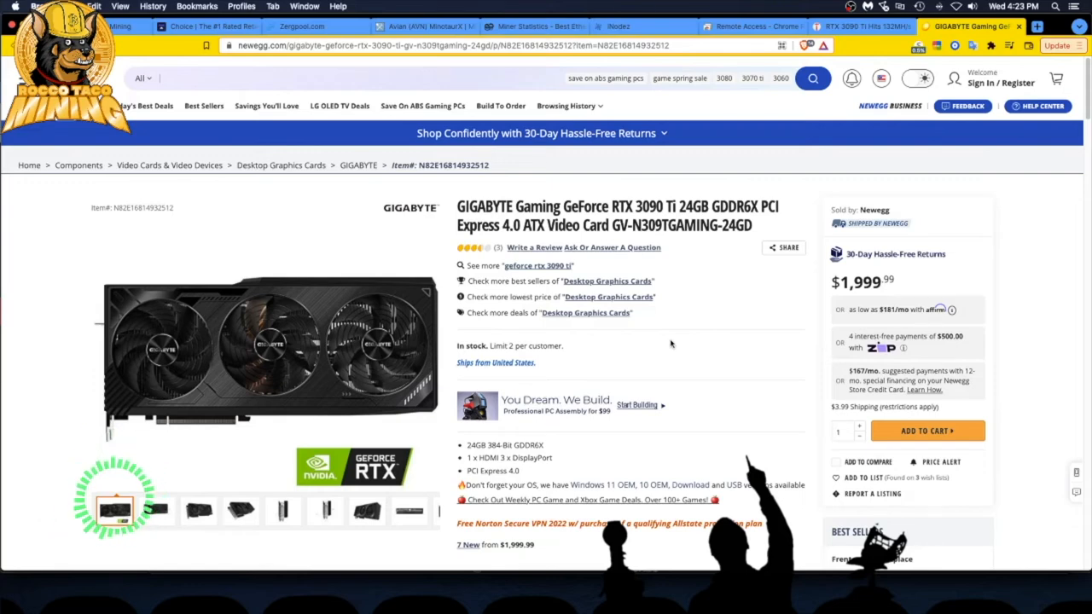
pyautogui.moveTo(737, 304)
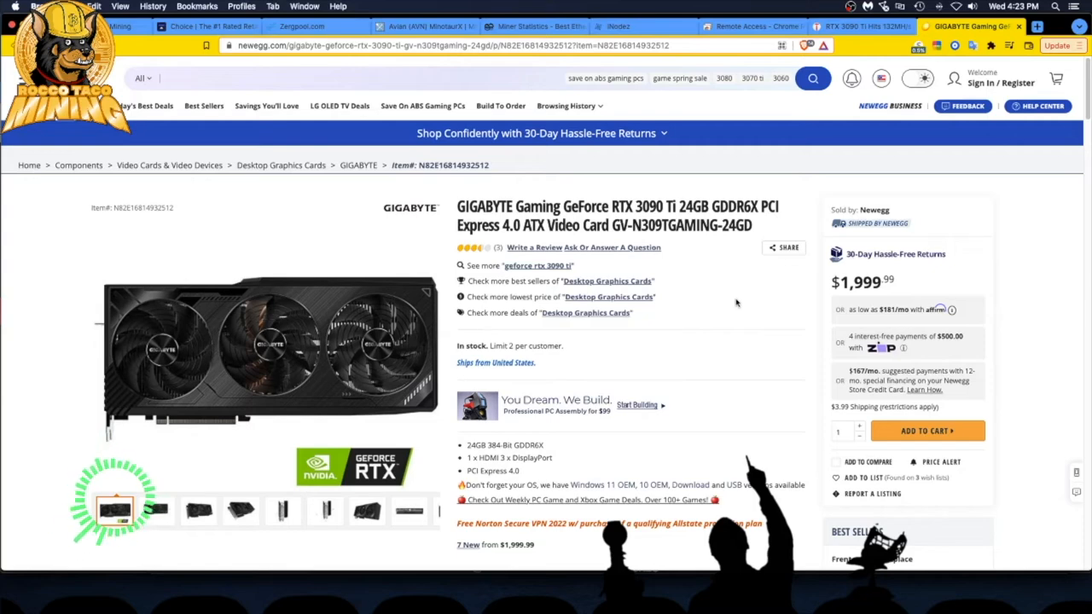
pyautogui.moveTo(842, 300)
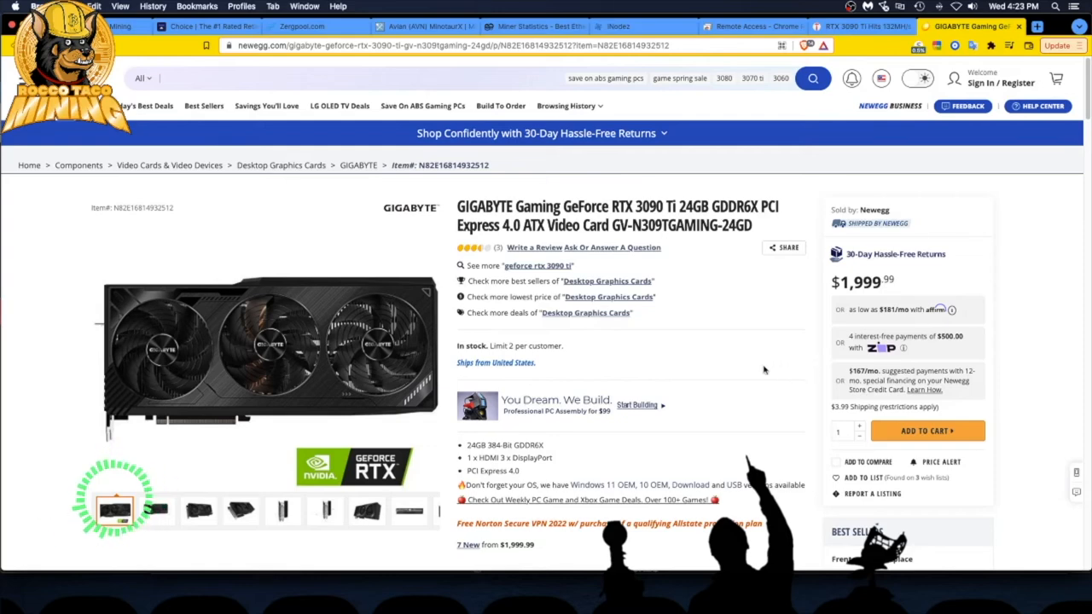
# Reopen the RTX 3090 Ti Hits 132MH/s article and select 'would' in the subtitle.
pyautogui.click(862, 25)
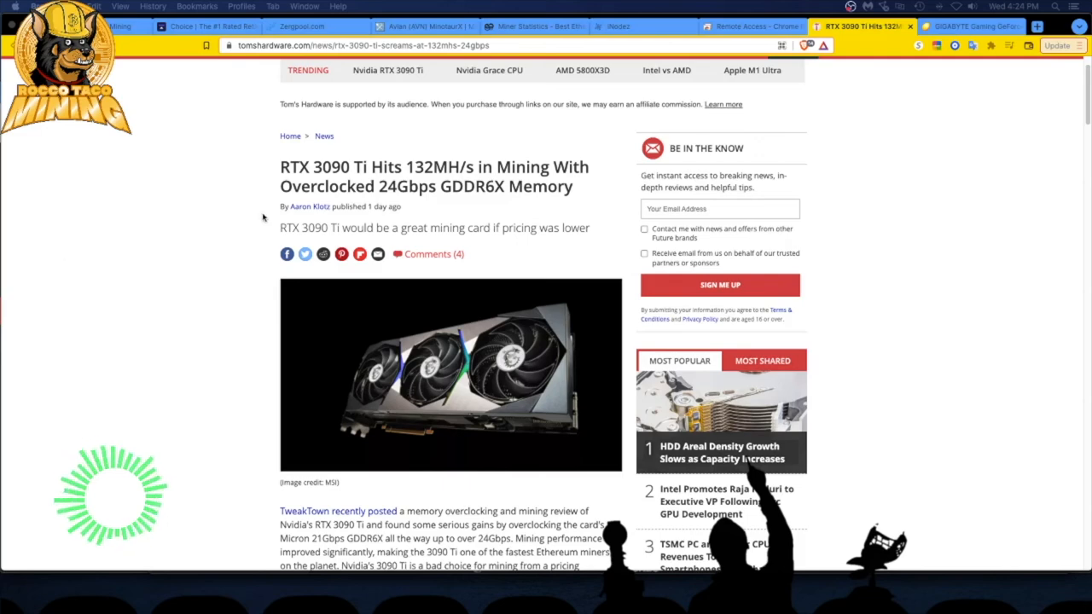
pyautogui.moveTo(218, 226)
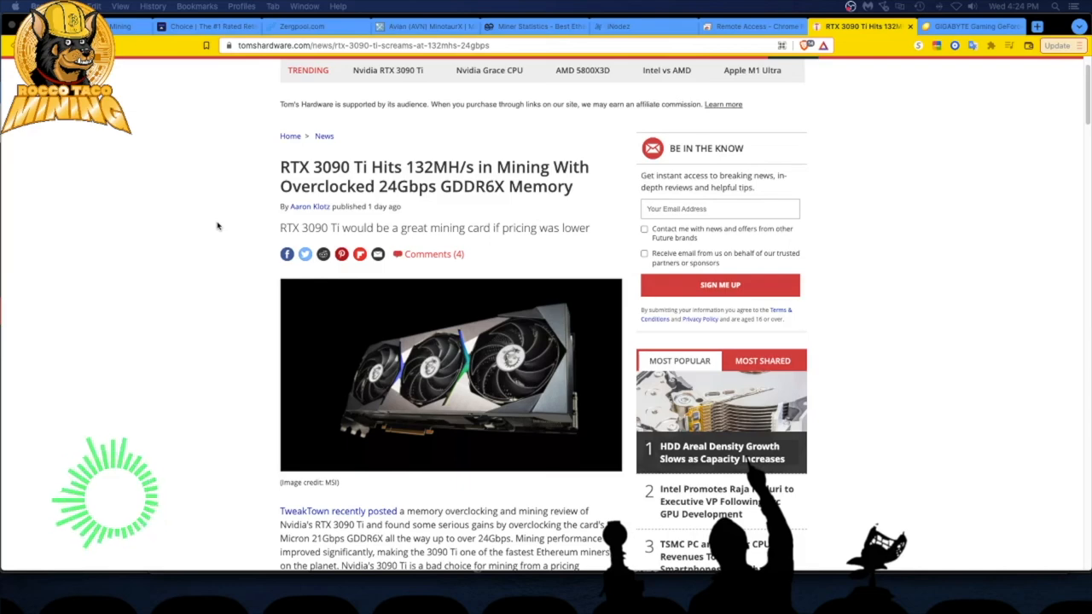
pyautogui.moveTo(156, 335)
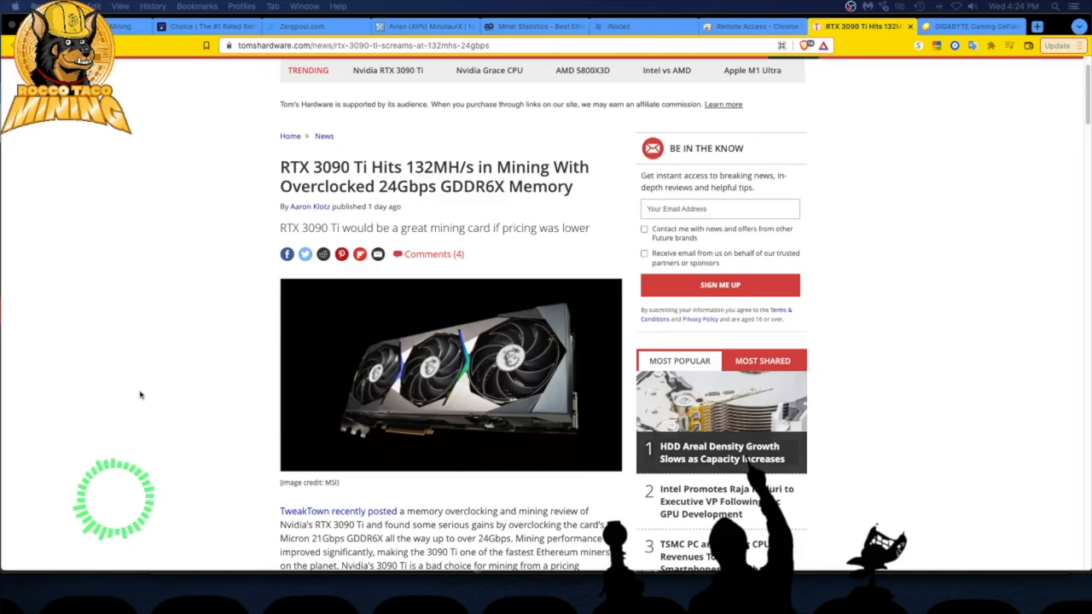
pyautogui.moveTo(138, 409)
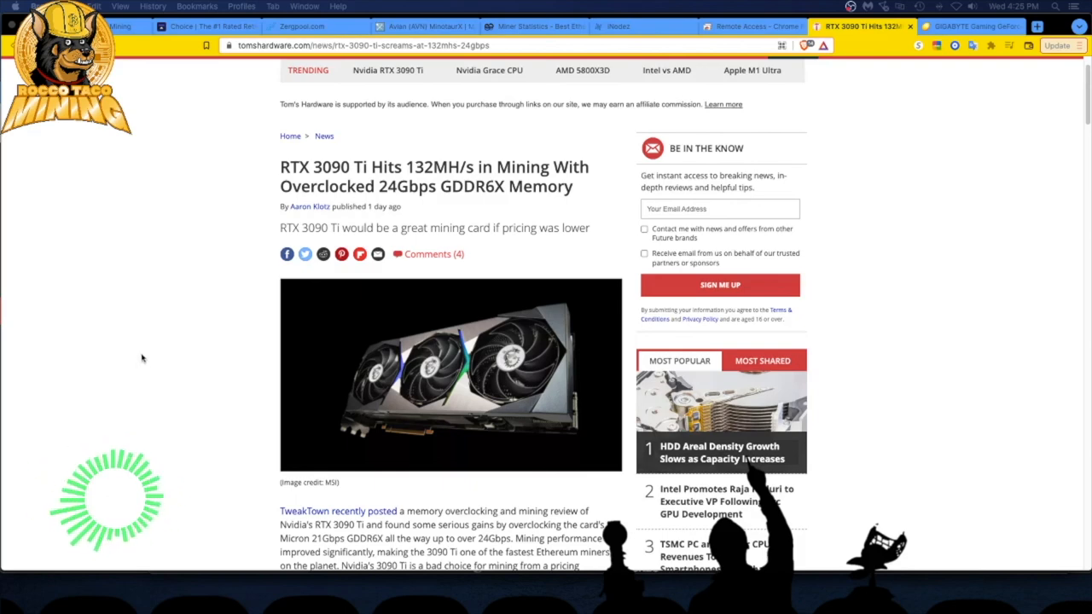
pyautogui.doubleClick(357, 228)
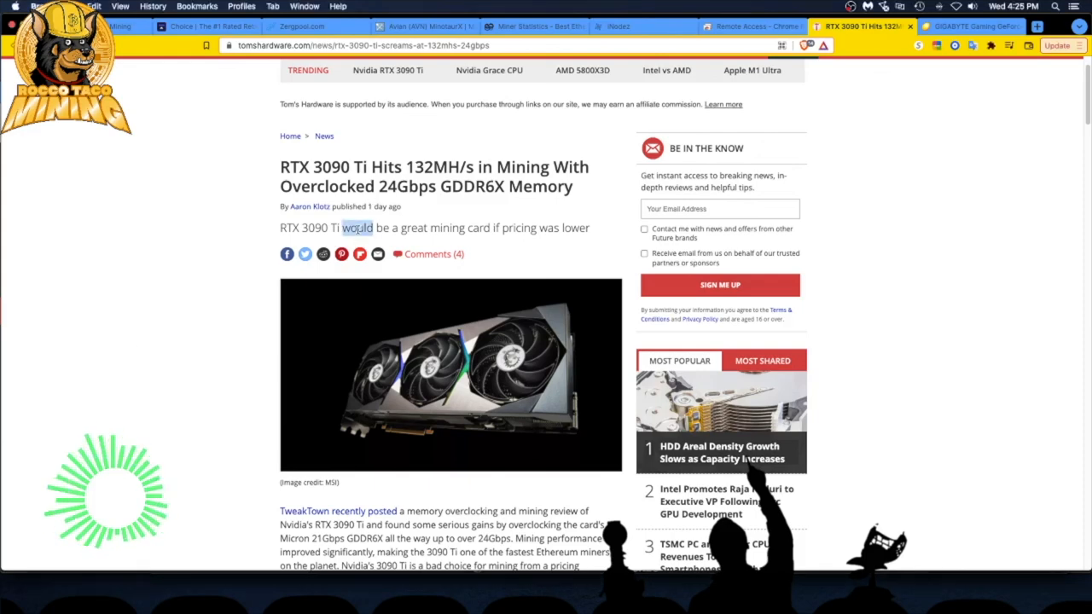